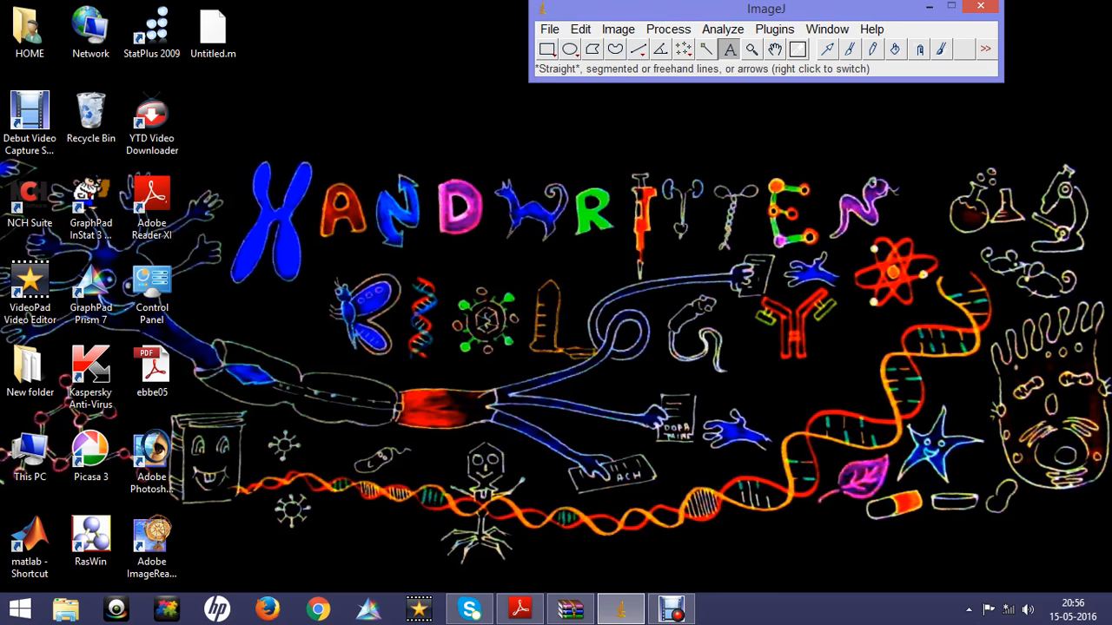
Open the brain image 1.jpg from F: > Project via File > Open.
left_click(549, 28)
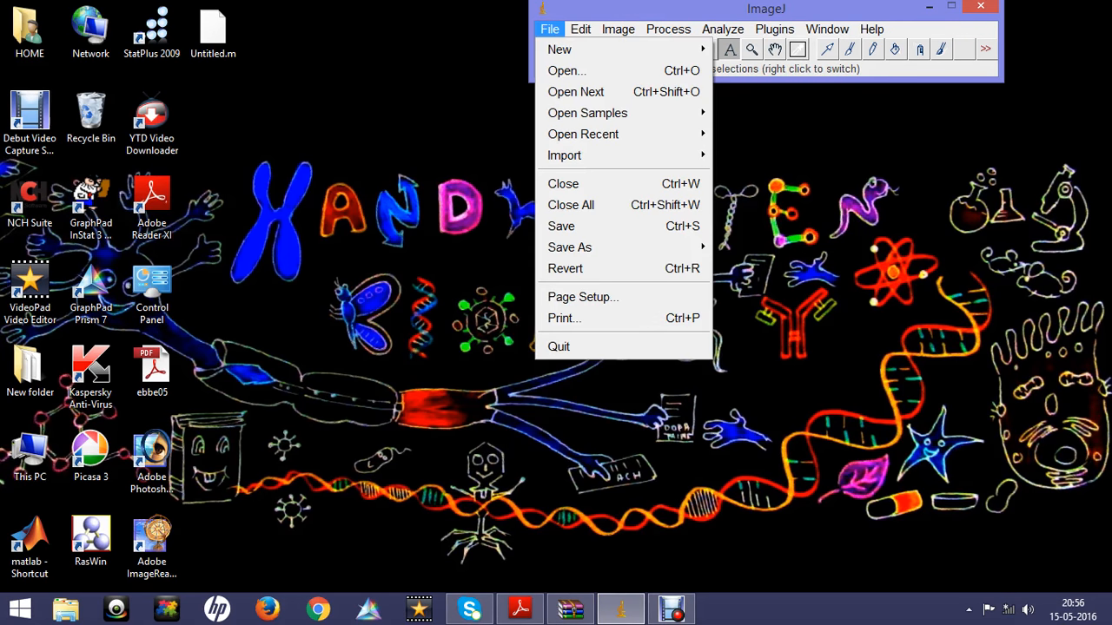
left_click(566, 70)
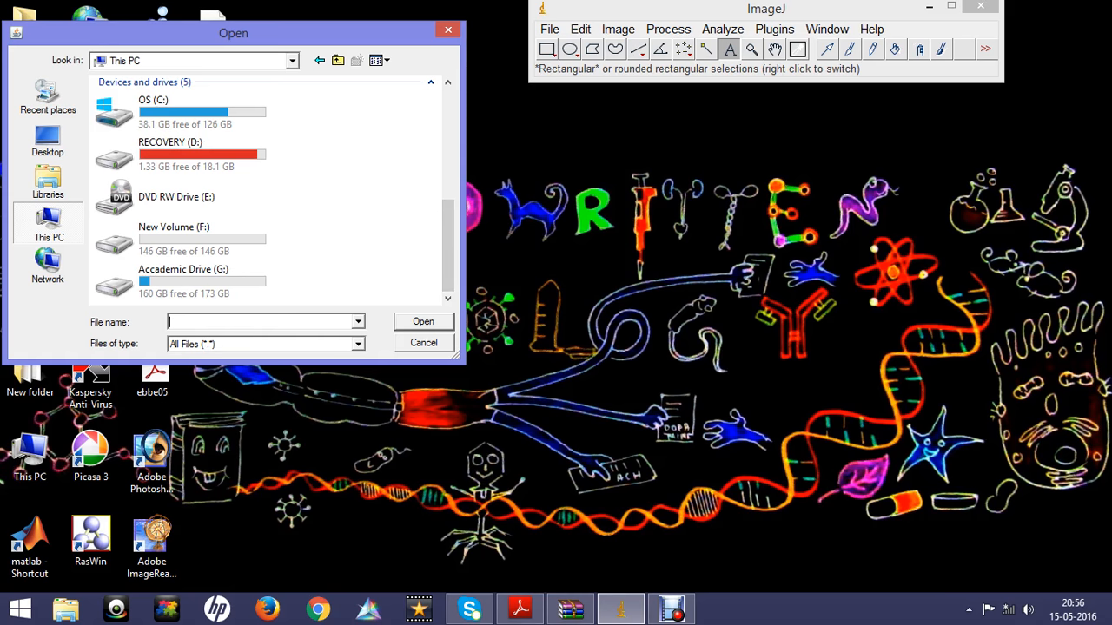
double_click(174, 226)
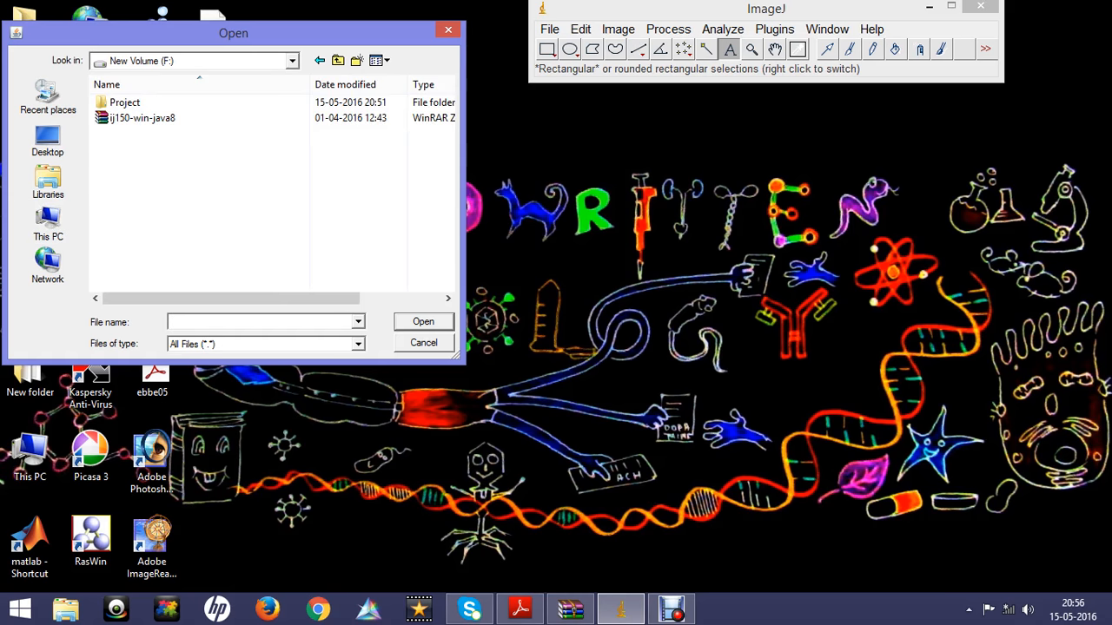
double_click(125, 101)
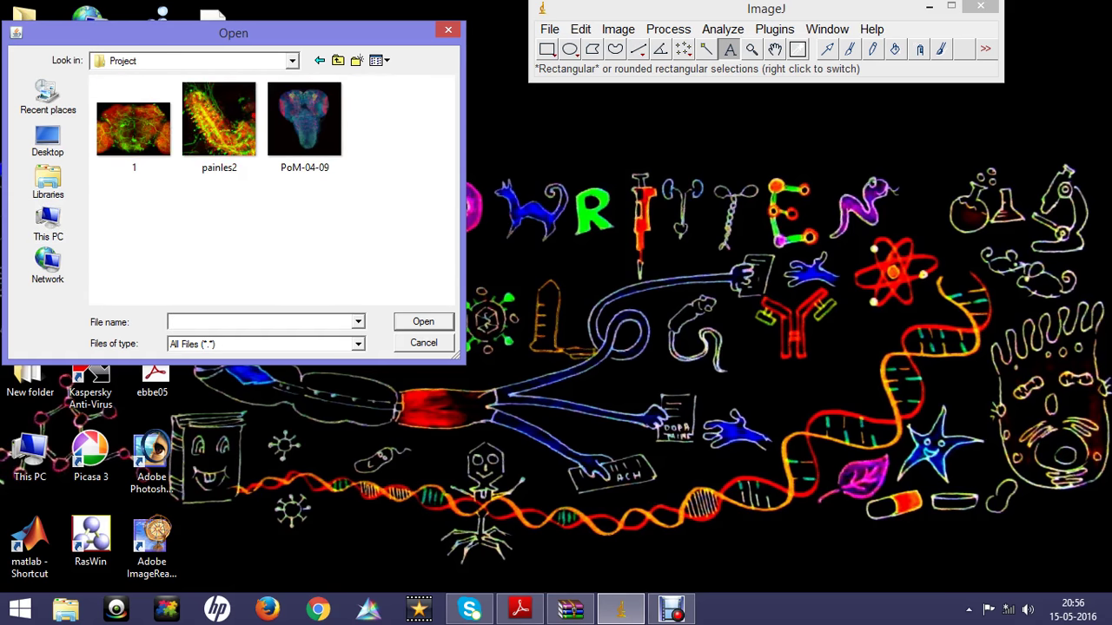
left_click(134, 125)
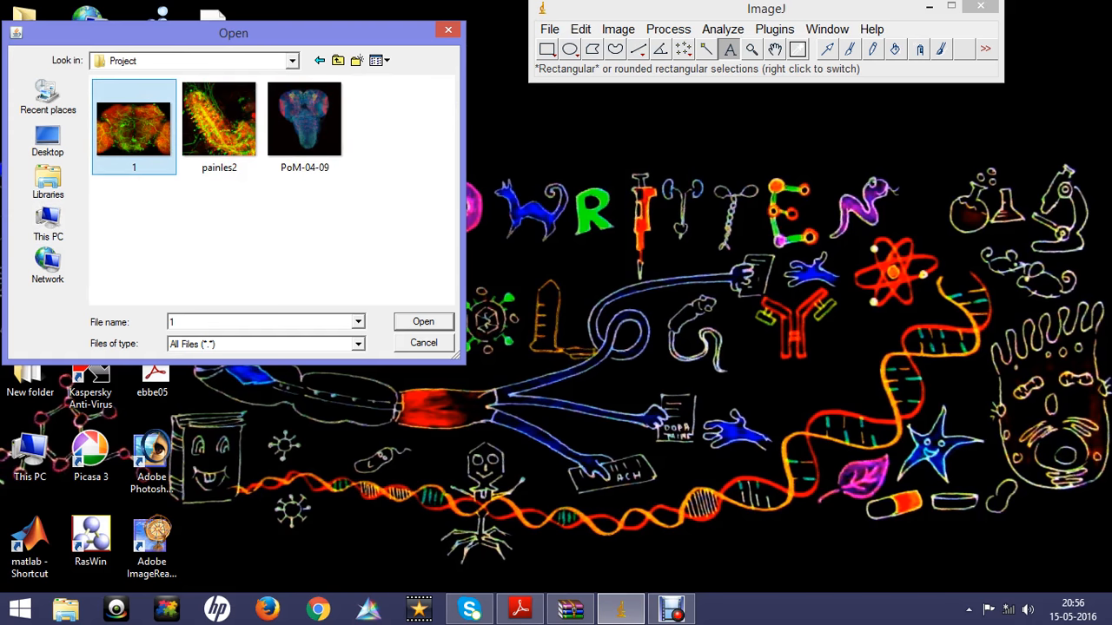
left_click(423, 321)
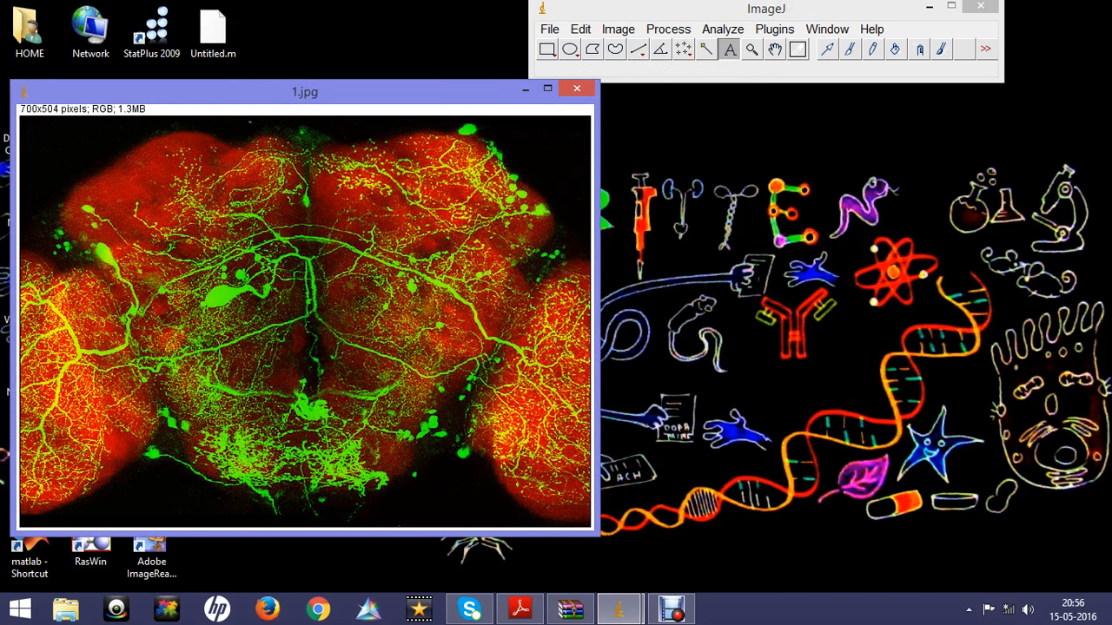
Reposition the 1.jpg window and convert it to a three-channel composite.
left_click_drag(304, 90, 361, 125)
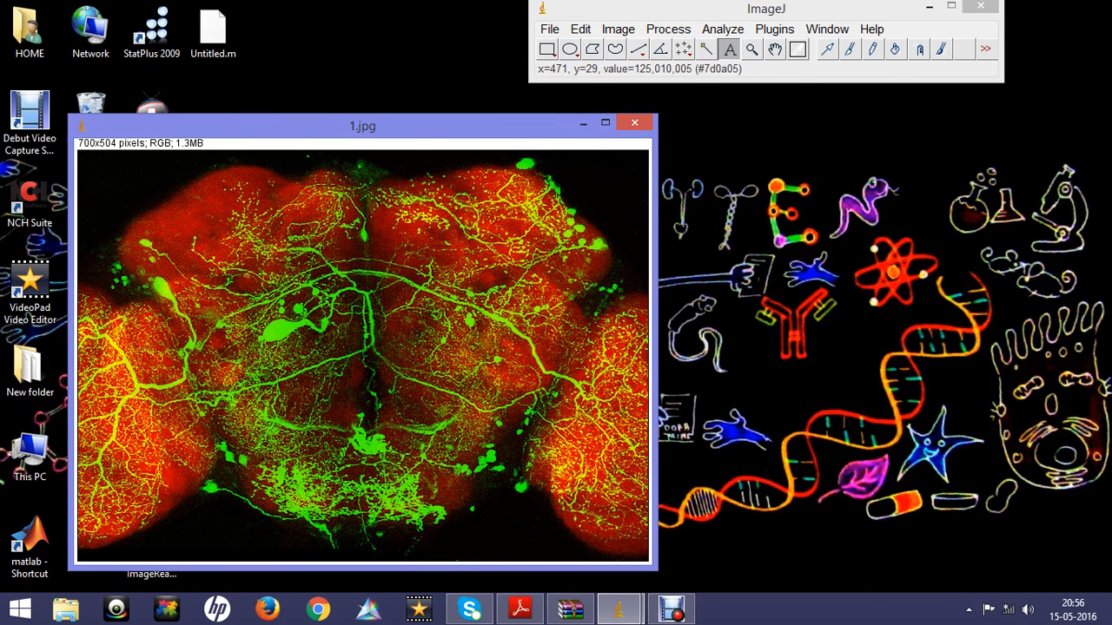
left_click(621, 27)
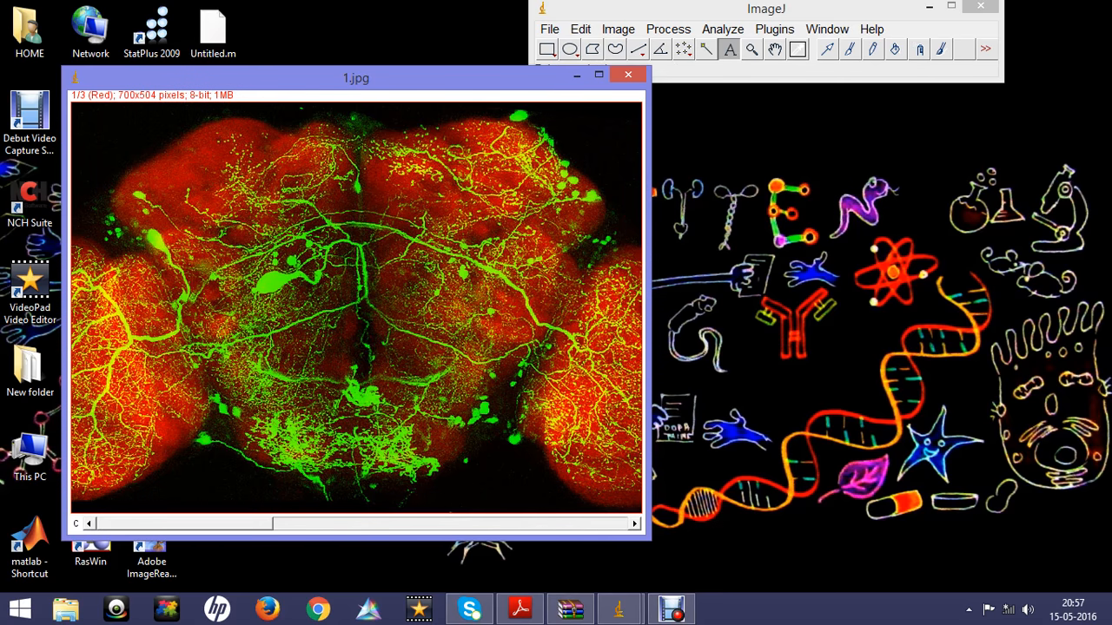
Split the image into channels and close the empty blue C3-1 window, keeping red and green.
left_click(618, 28)
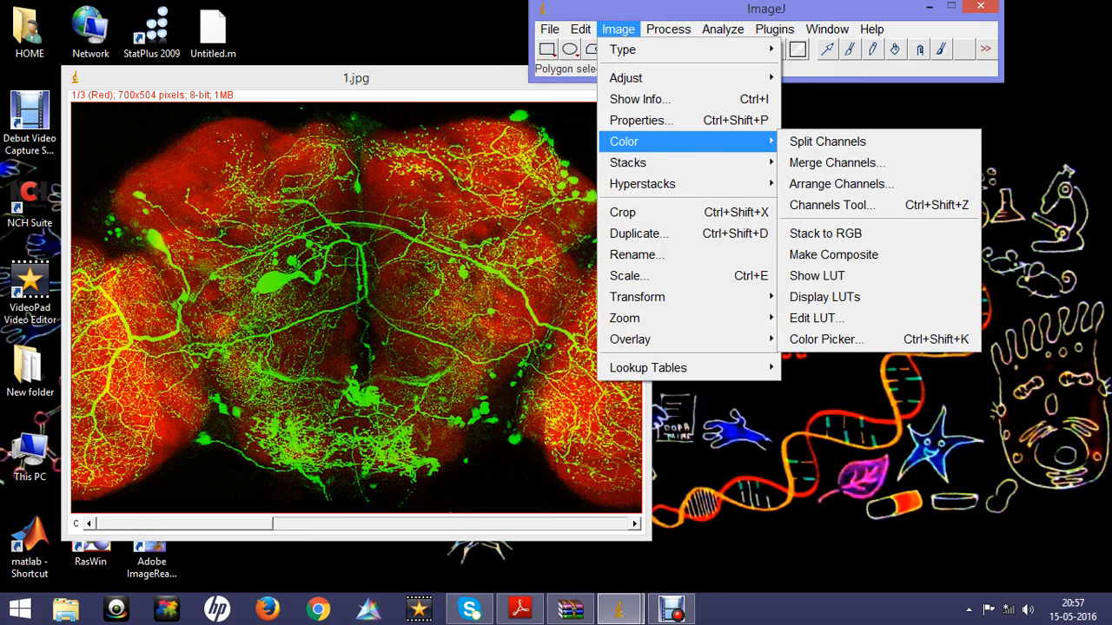
mouse_move(827, 141)
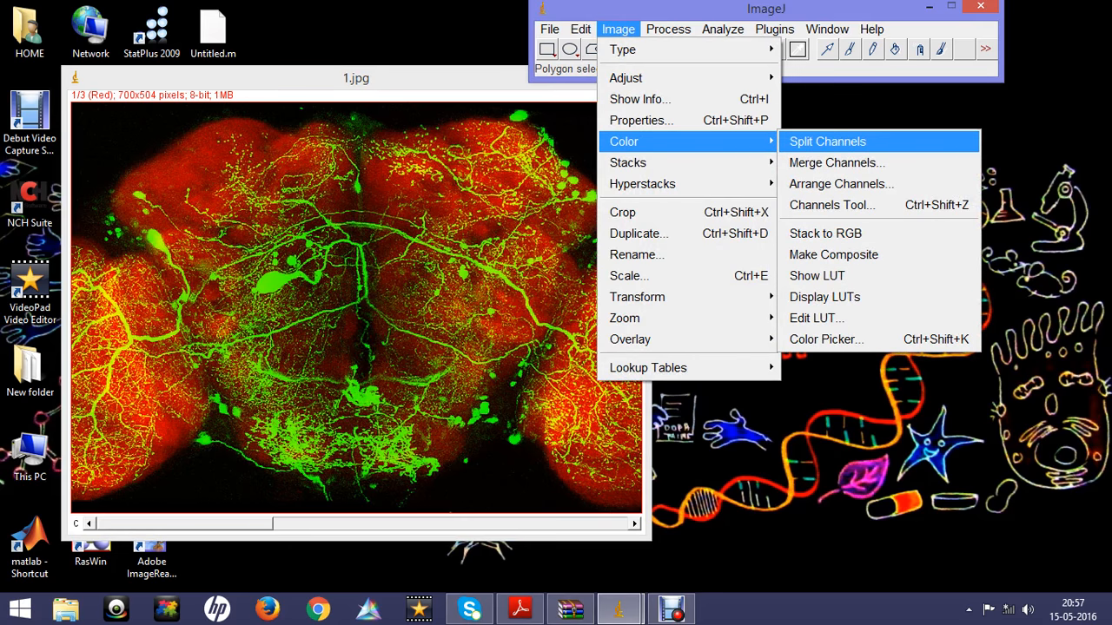
left_click(827, 141)
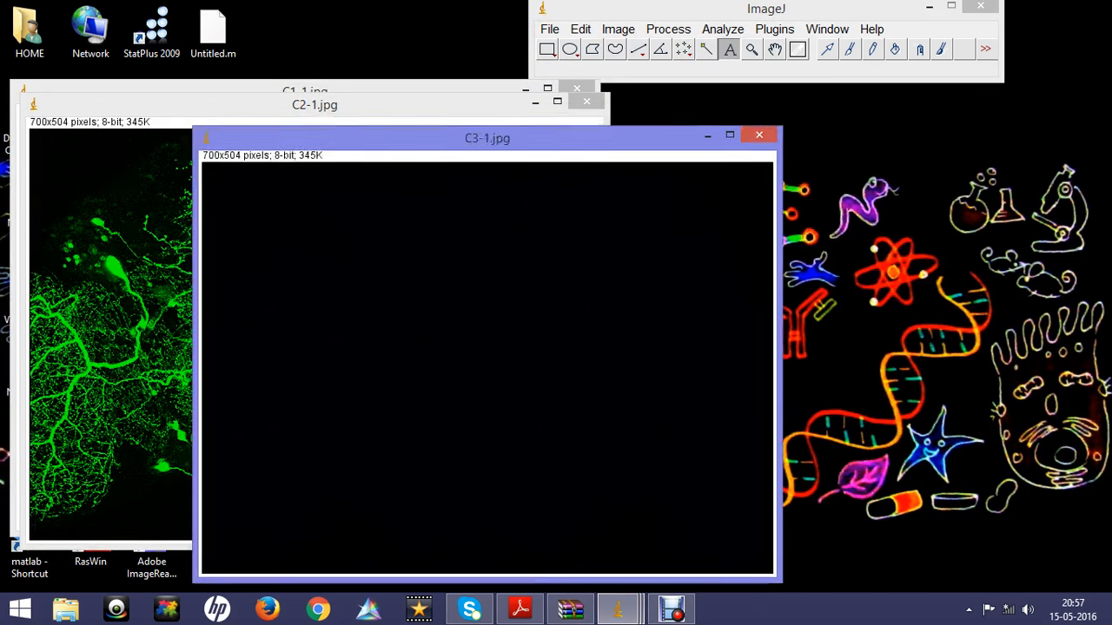
left_click_drag(486, 139, 721, 101)
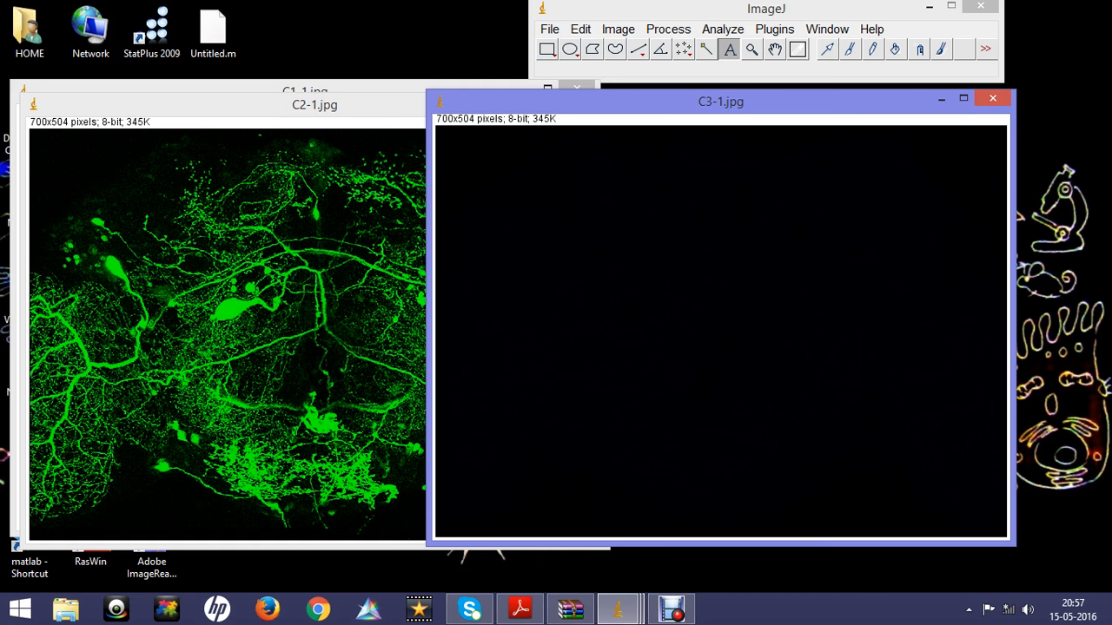
left_click(990, 99)
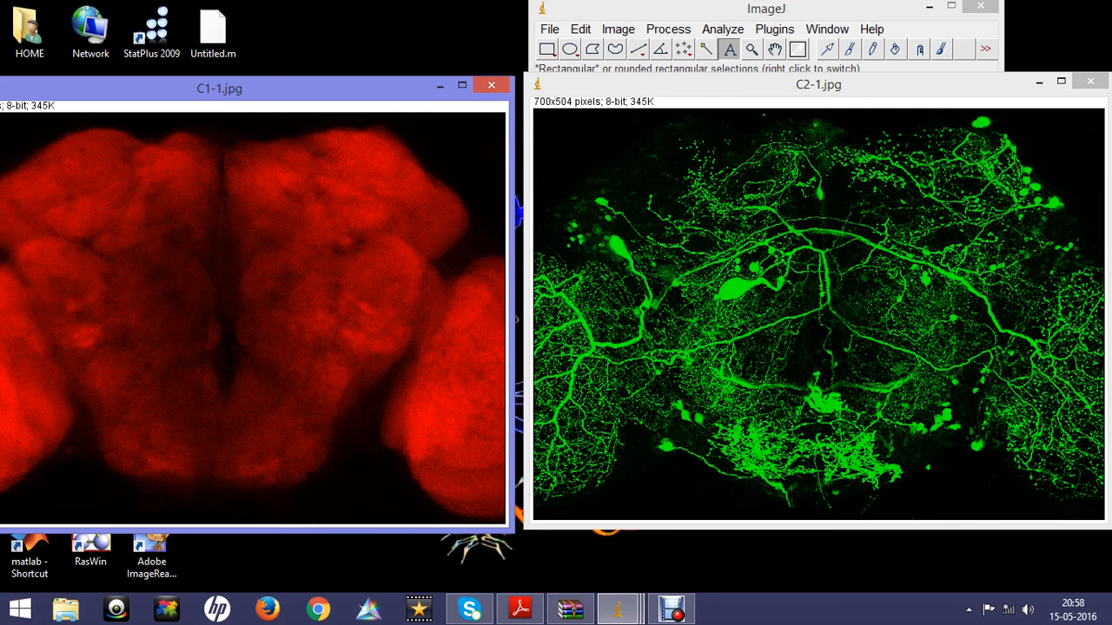
Reopen the original merged image 1.jpg from the Project folder.
left_click(549, 27)
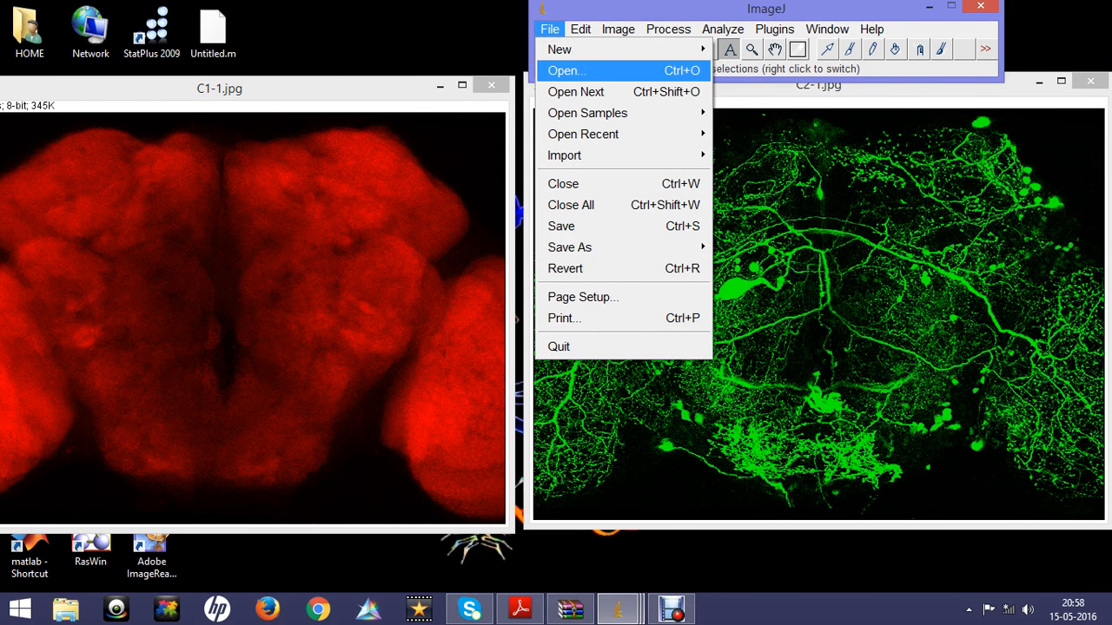
left_click(563, 69)
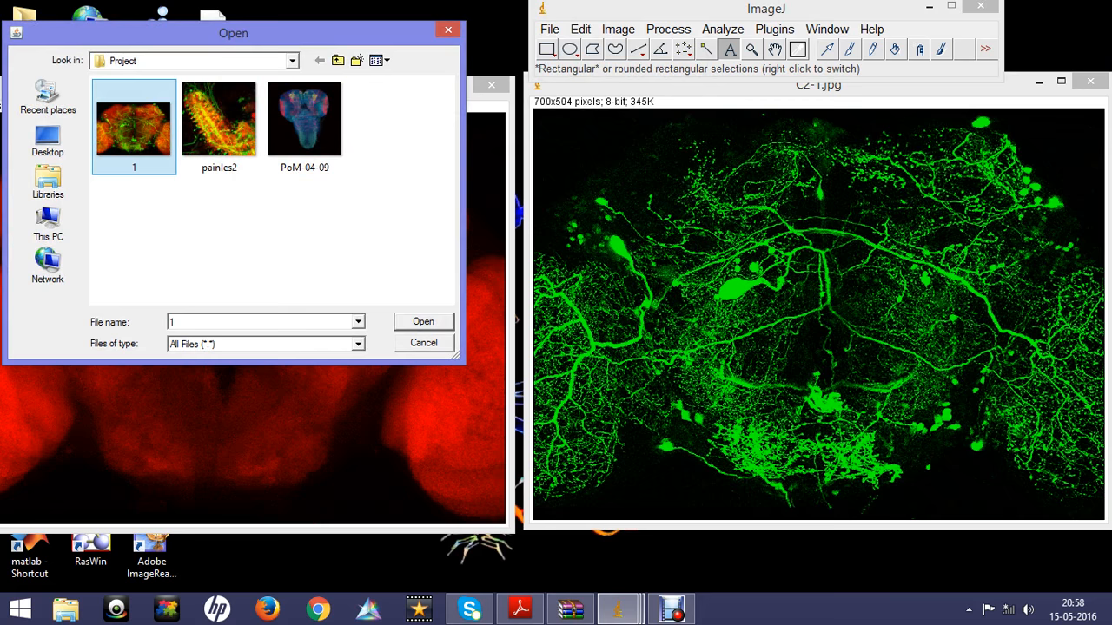
left_click(423, 321)
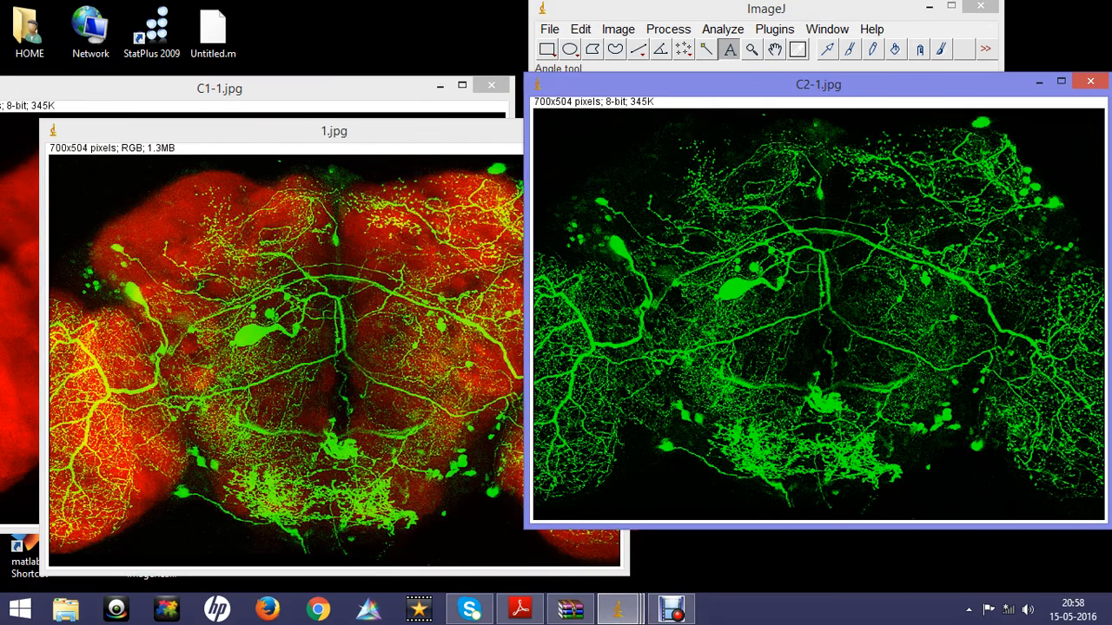
Combine the red, green and merged images into one stack with default Images to Stack settings.
left_click(618, 27)
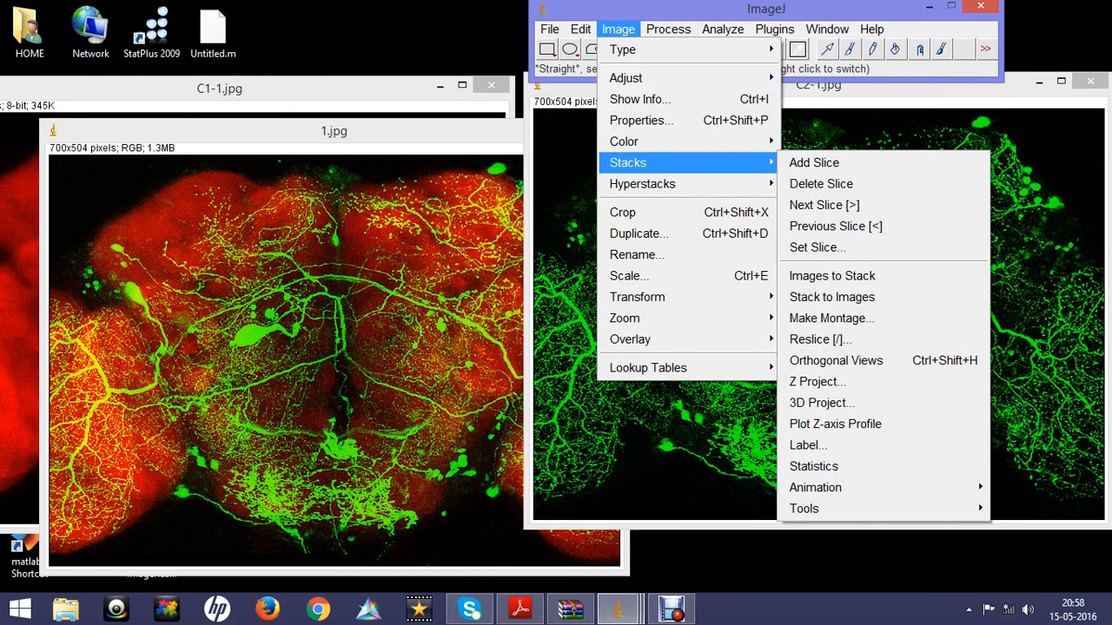
mouse_move(831, 295)
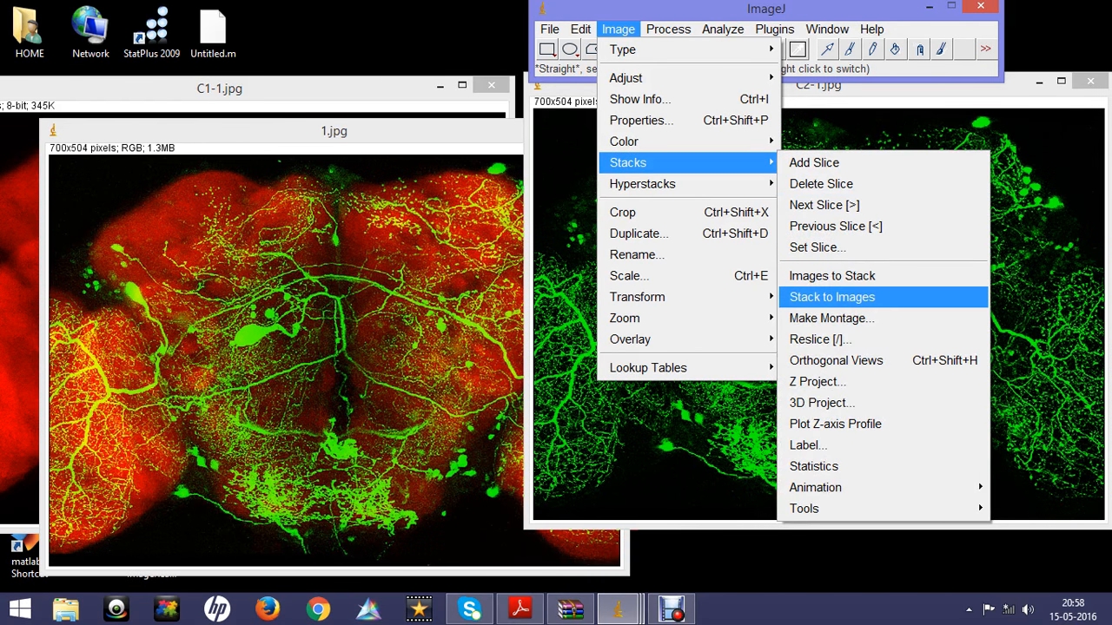
mouse_move(831, 275)
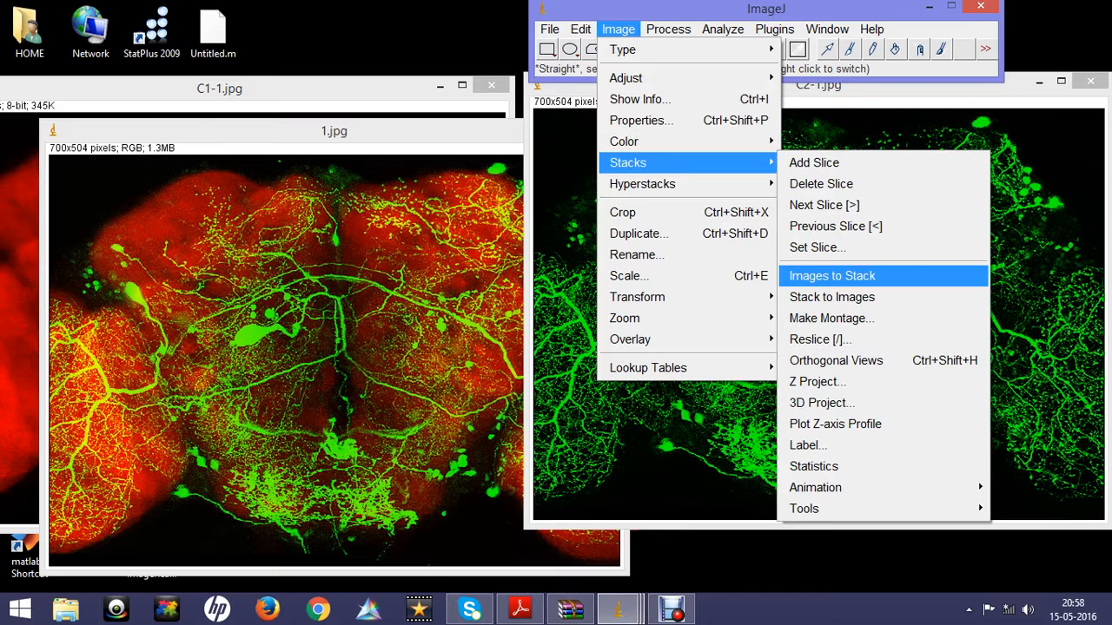
left_click(830, 274)
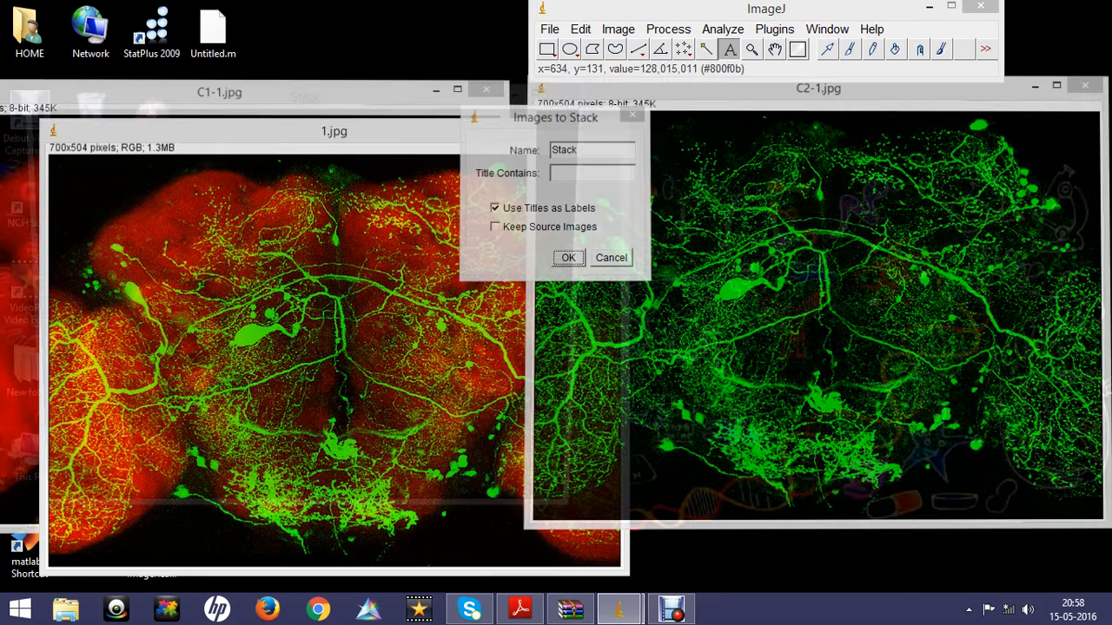
left_click(568, 257)
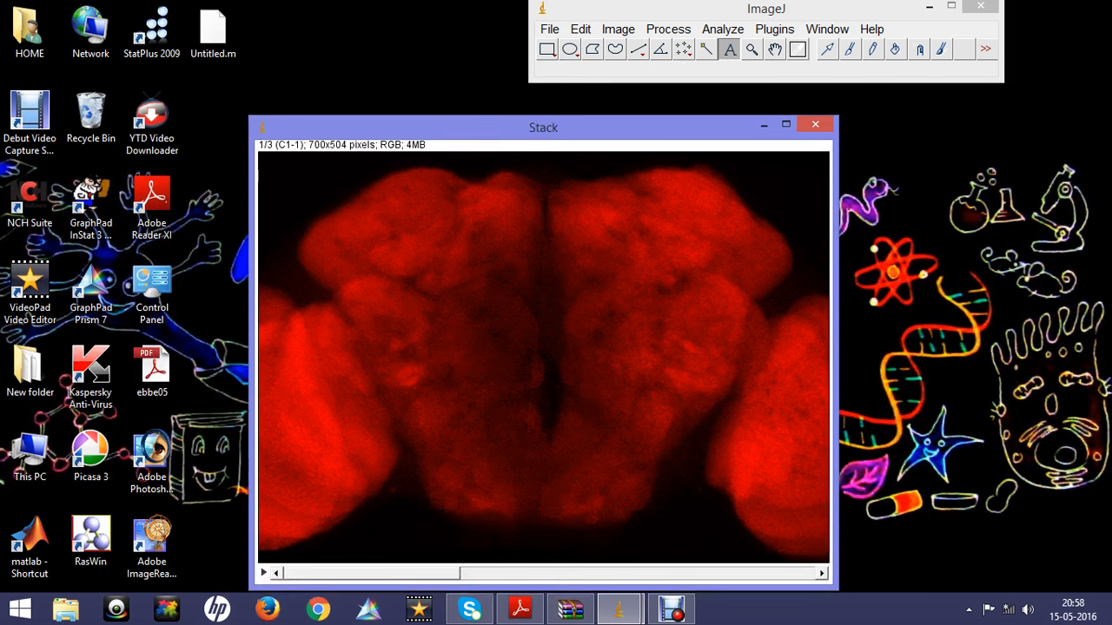
Move the stack slider to slice 3, the merged red-and-green image.
left_click_drag(542, 126, 448, 55)
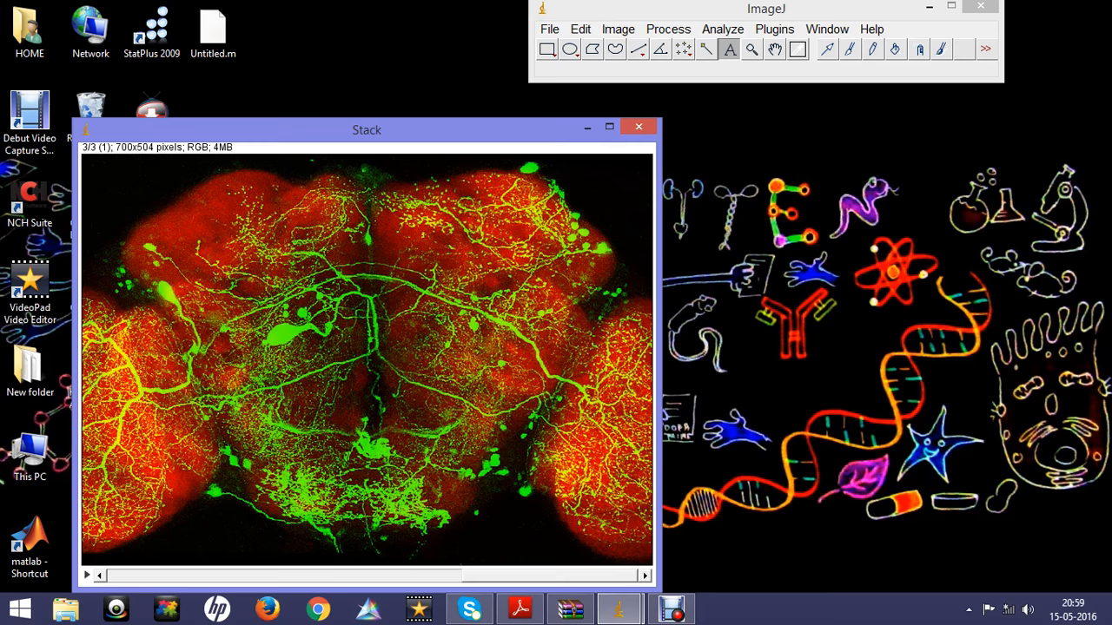
Bring up Make Montage for the stack with 3 columns and 1 row.
left_click(619, 28)
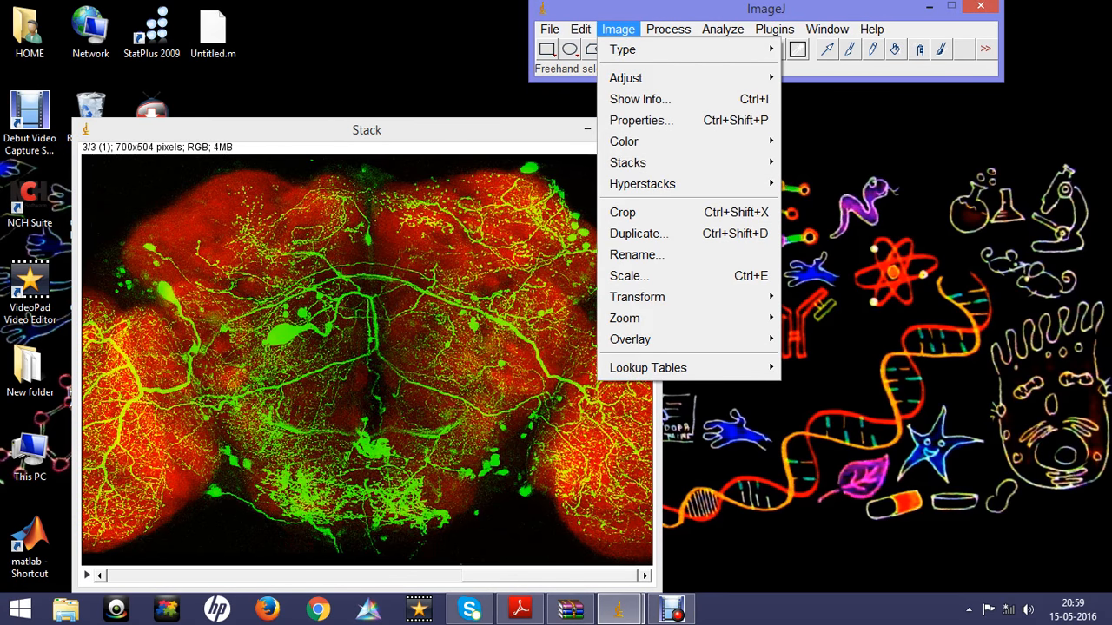
mouse_move(667, 184)
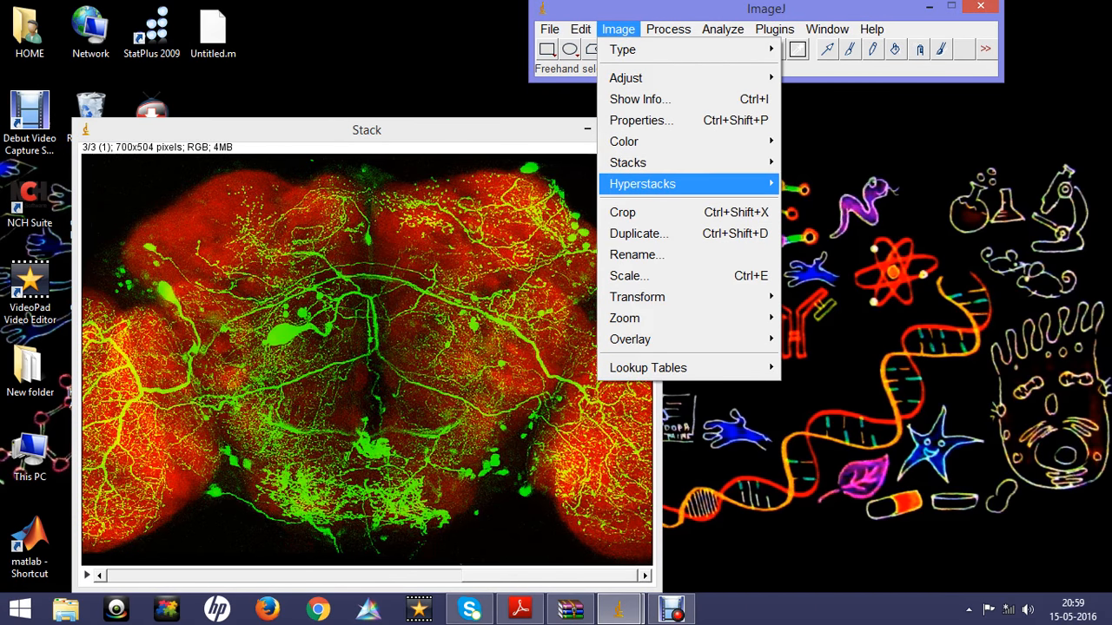
mouse_move(629, 164)
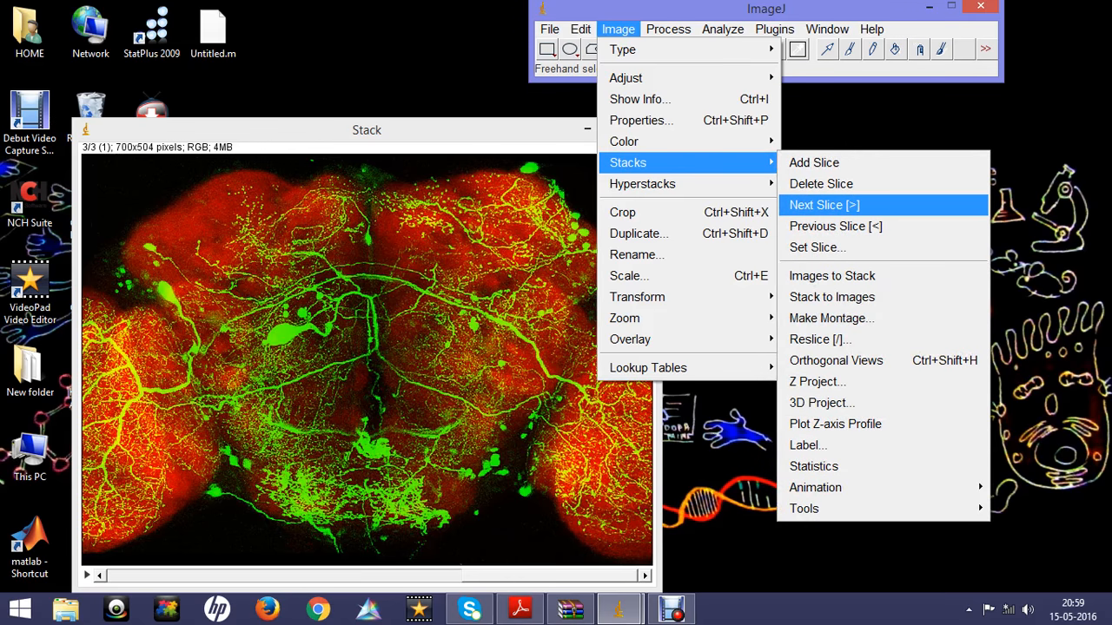
mouse_move(830, 318)
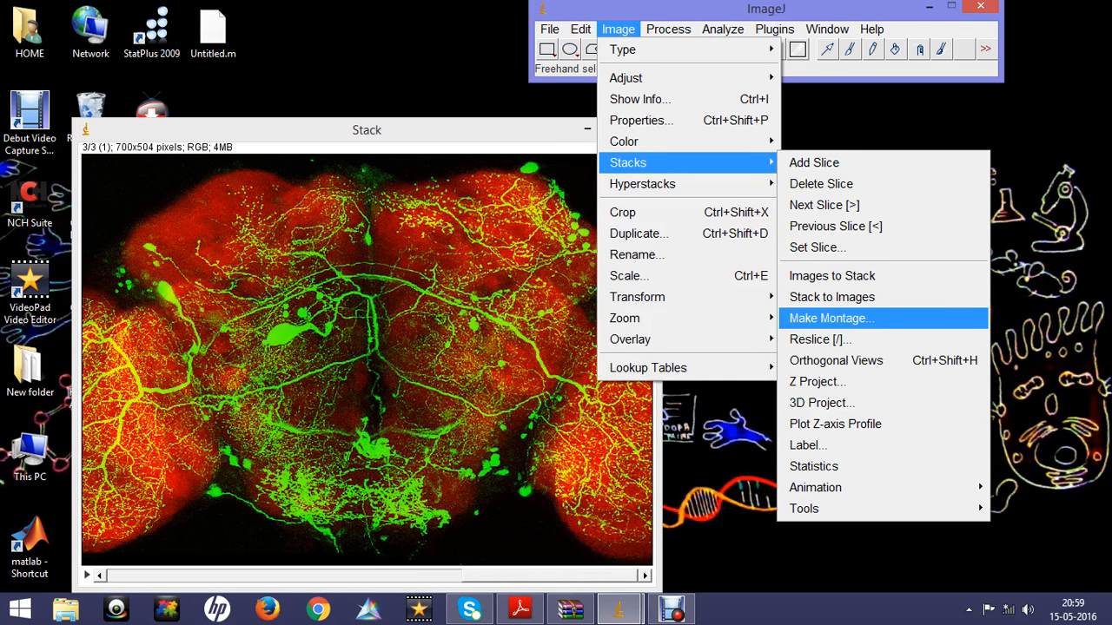
left_click(831, 318)
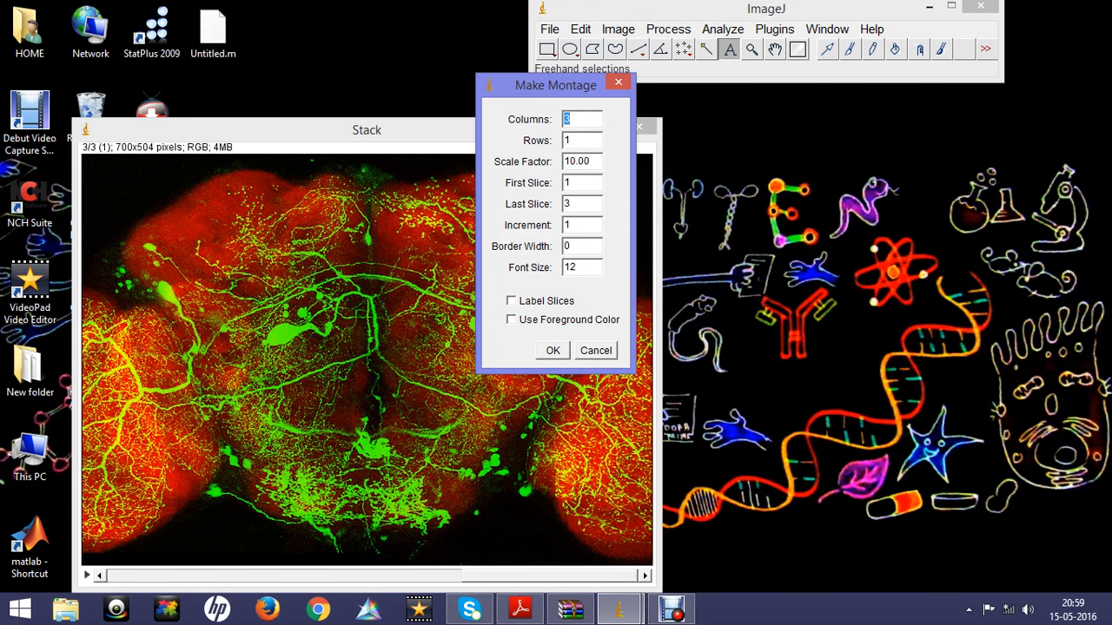
Confirm the montage, producing red, green and merged images side by side in one row.
left_click(594, 351)
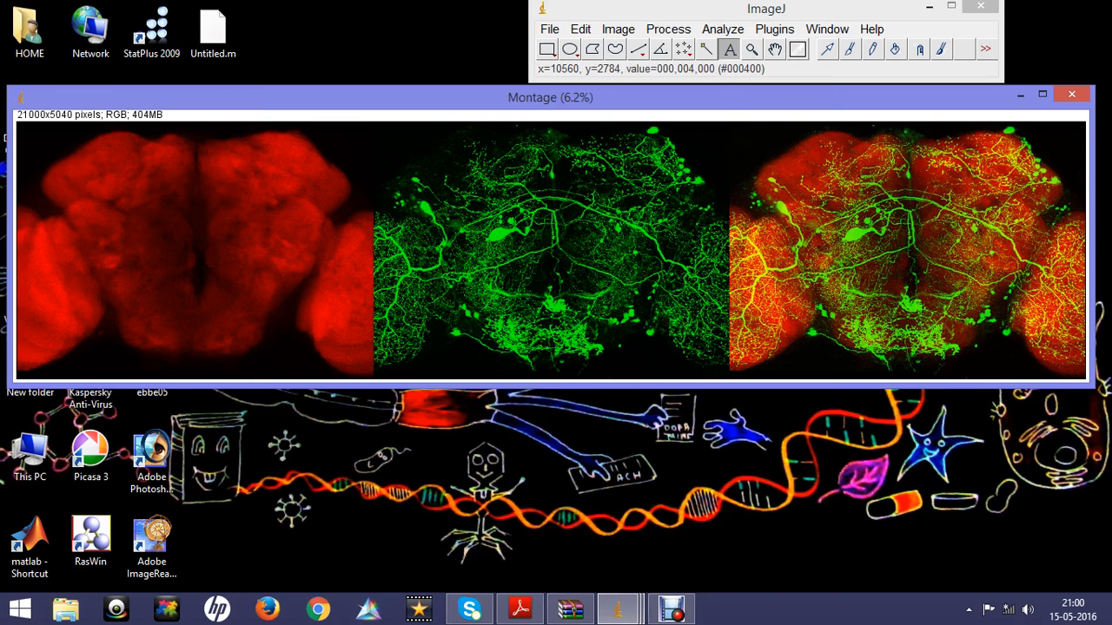
mouse_move(903, 252)
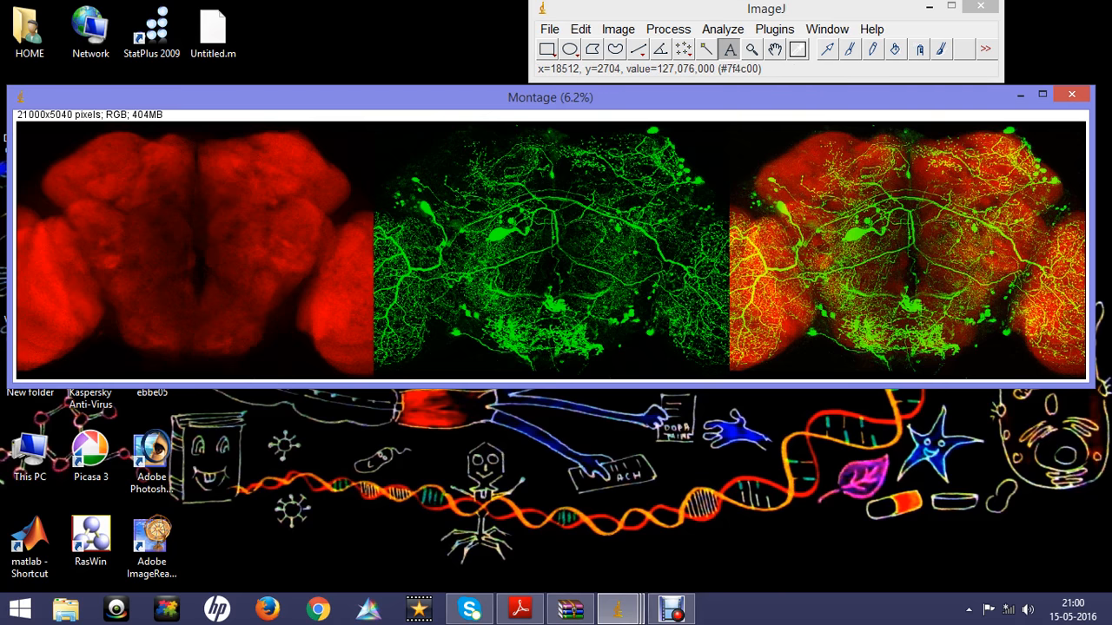